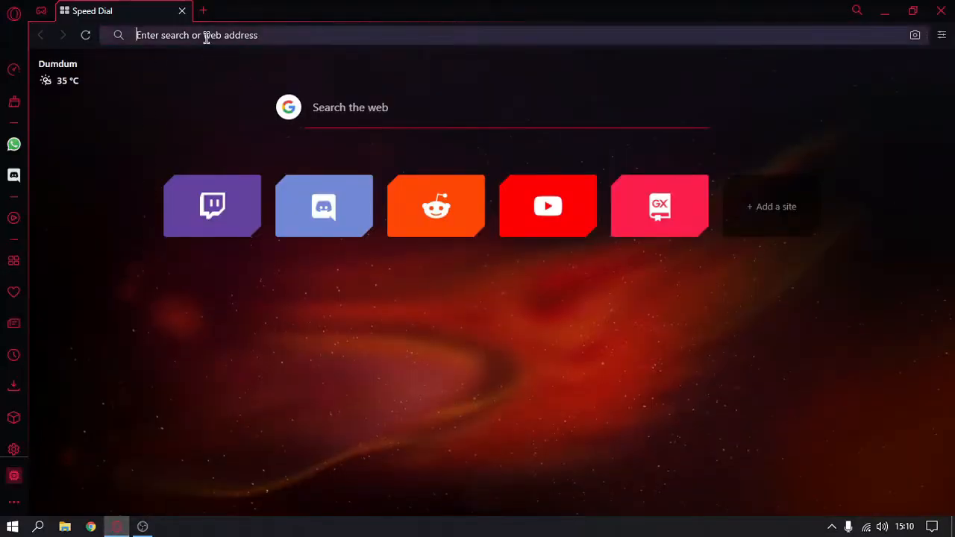
Step: Search Google for bluestacks, reach the BlueStacks 5 page and save the installer .exe to Downloads
type("bluestac")
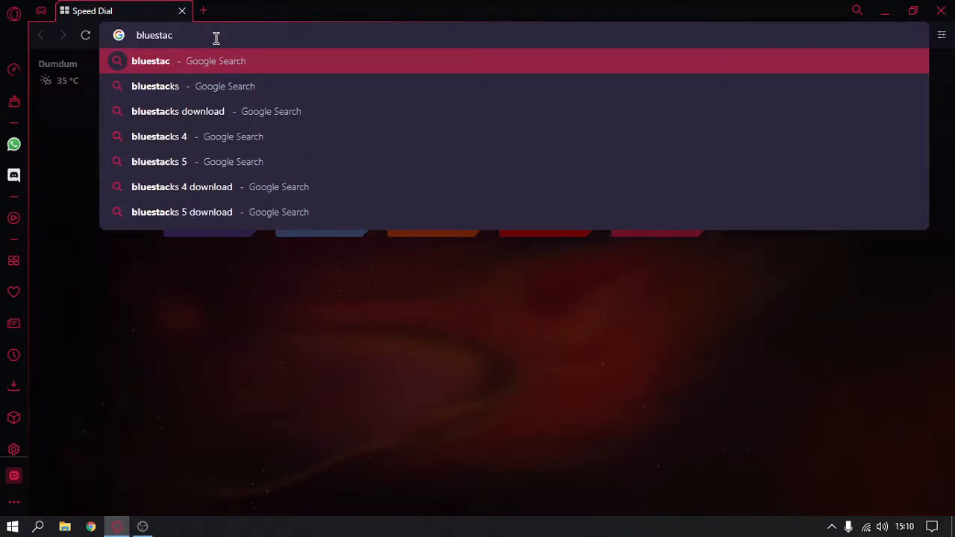
left_click(156, 85)
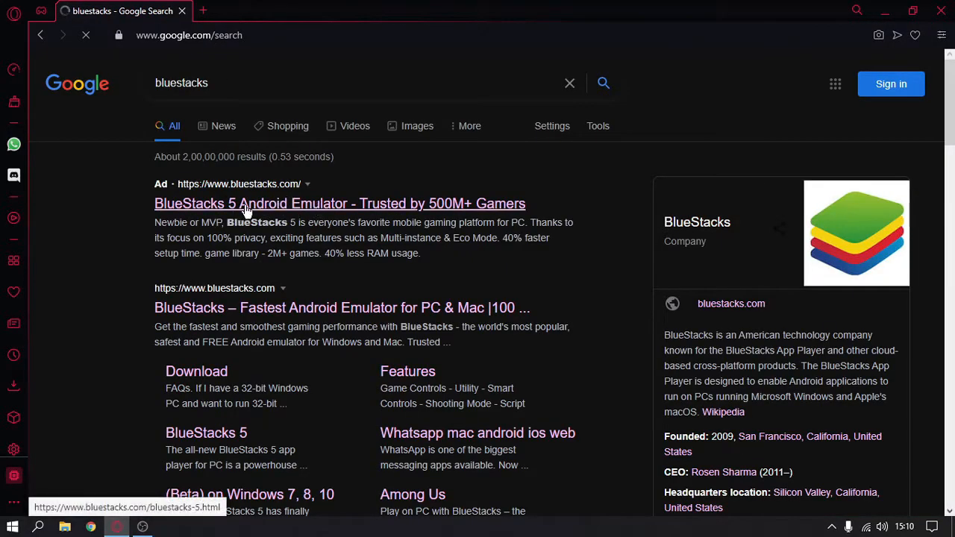
left_click(339, 203)
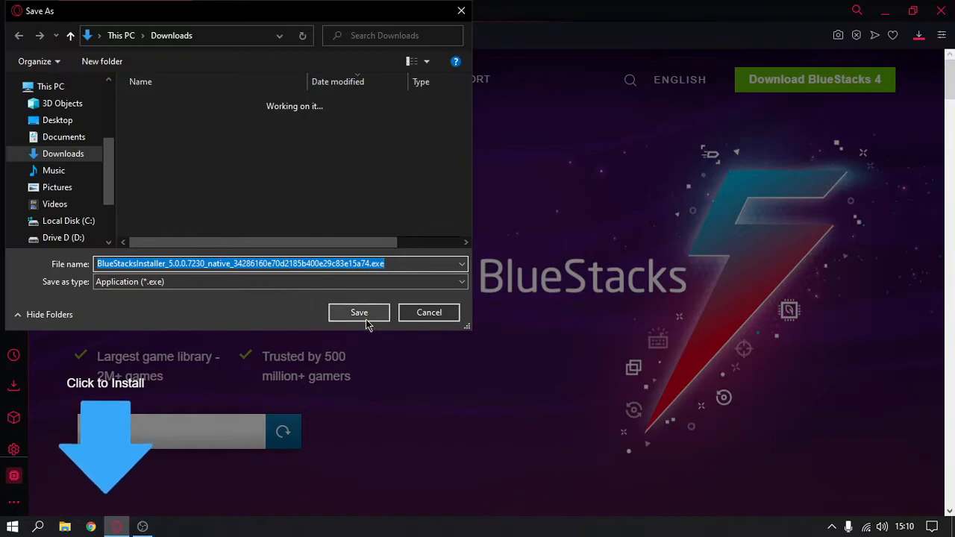
left_click(359, 312)
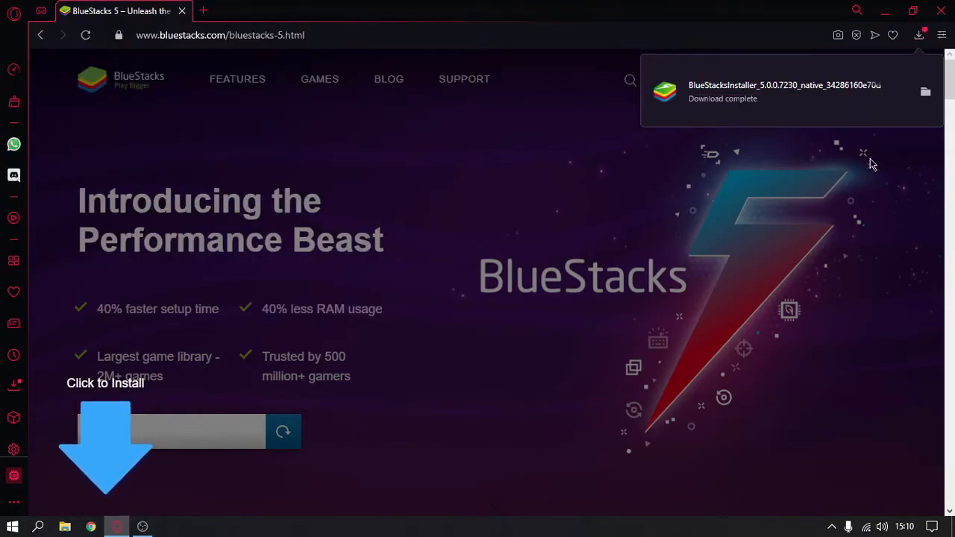
mouse_move(743, 95)
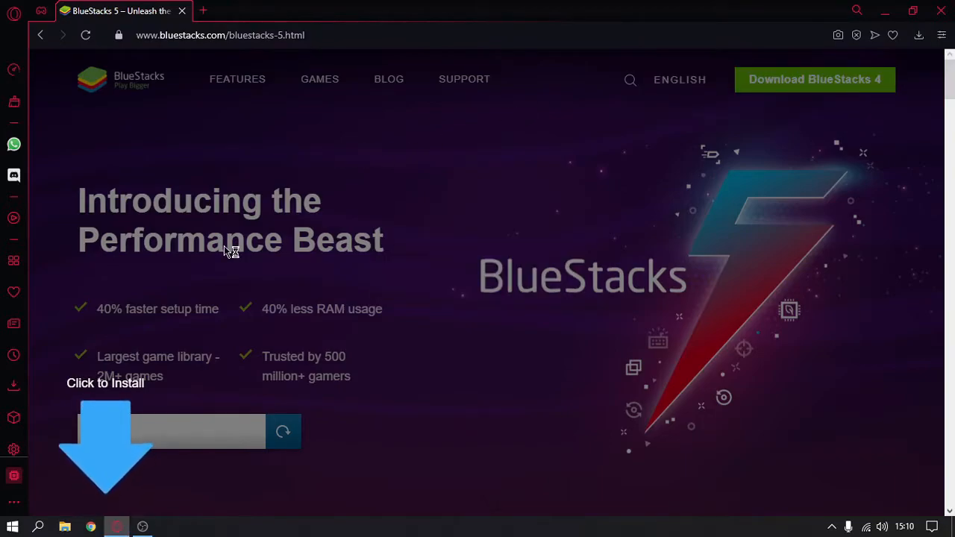
Step: Run the downloaded installer, accept the software license and install BlueStacks
left_click(203, 10)
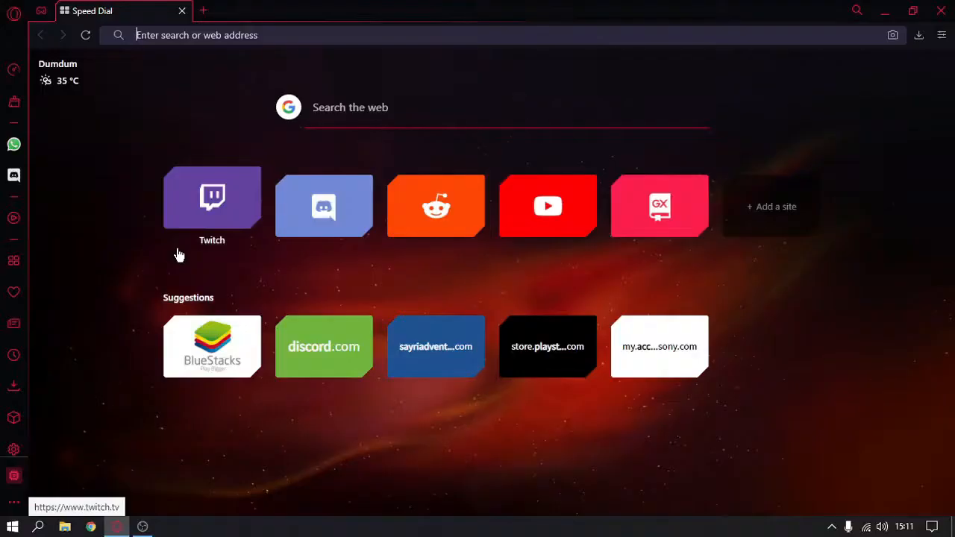
mouse_move(141, 140)
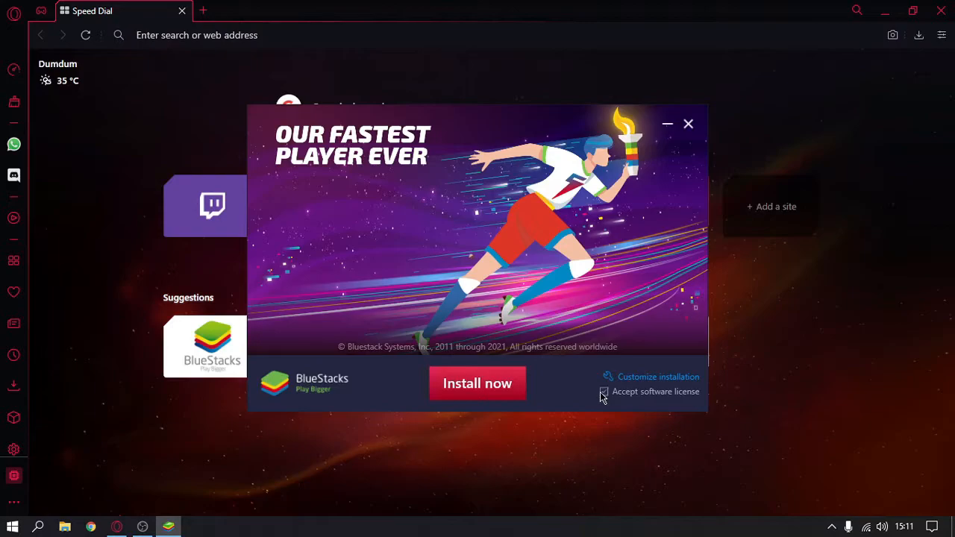
left_click(604, 392)
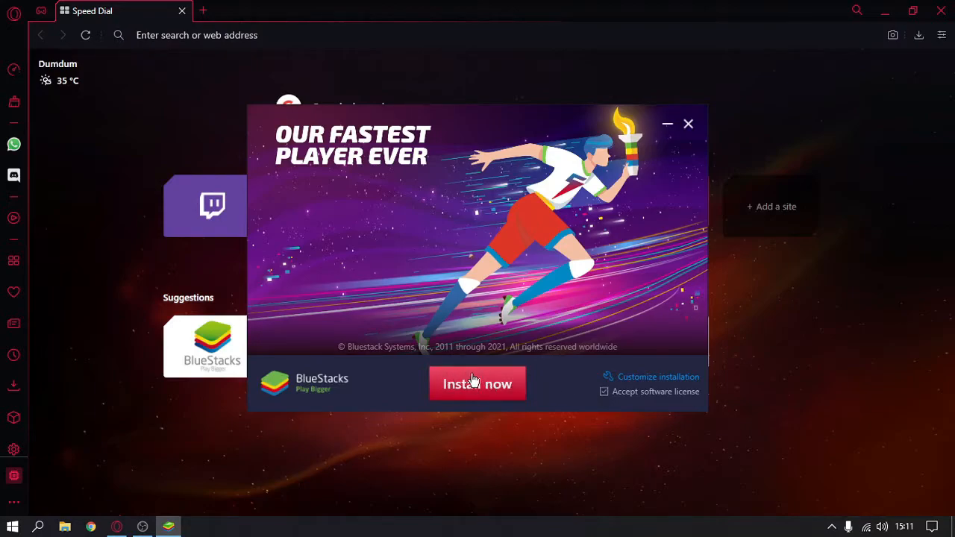
left_click(477, 383)
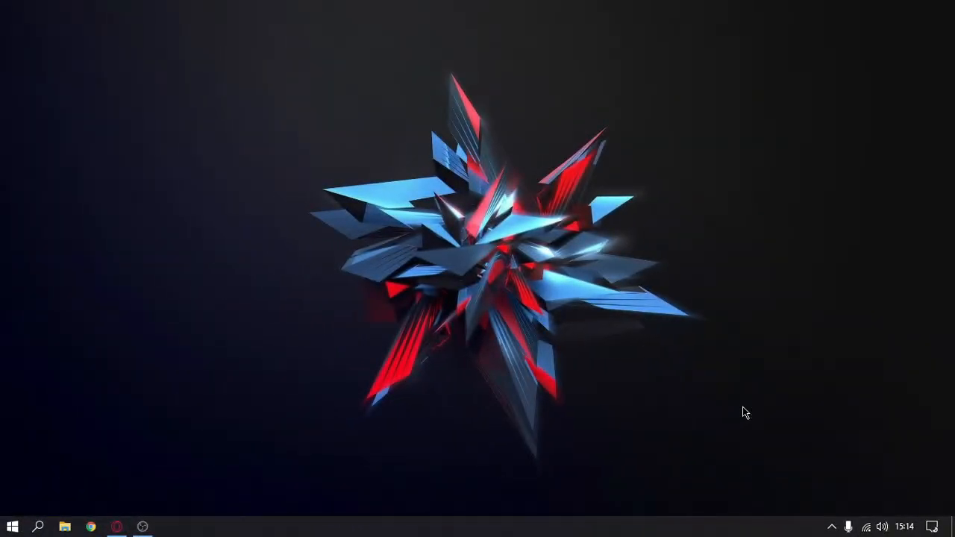
Step: Launch BlueStacks 5 from the taskbar and maximize its window while it loads
left_click(168, 527)
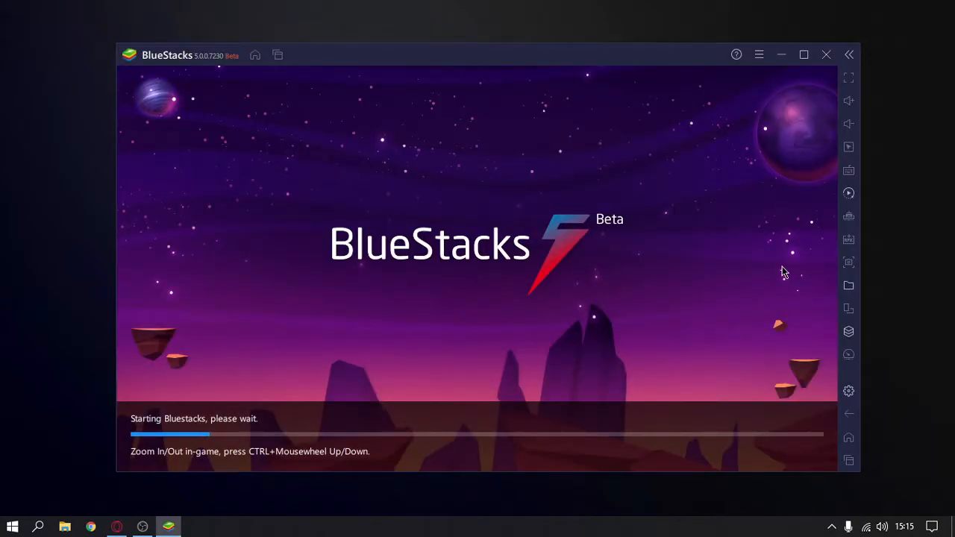
left_click(803, 54)
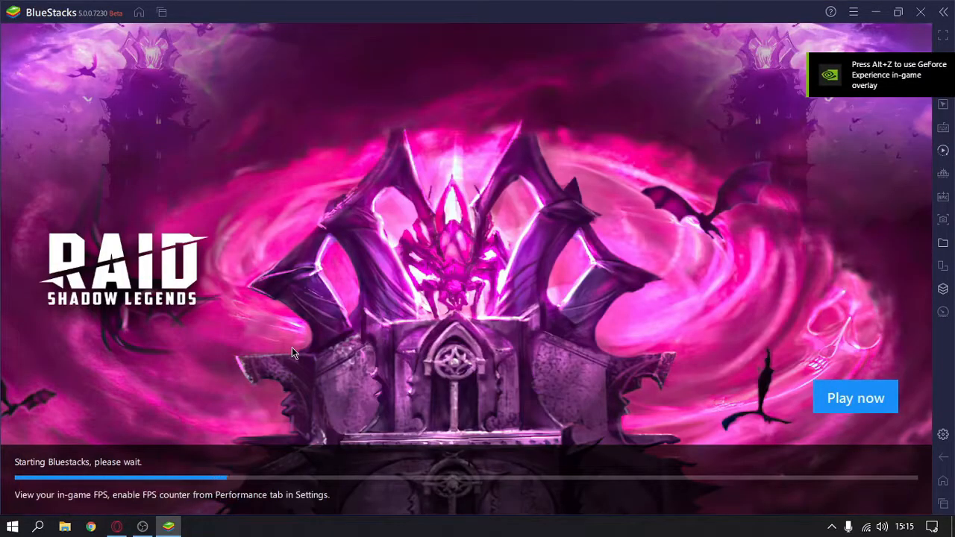
mouse_move(205, 372)
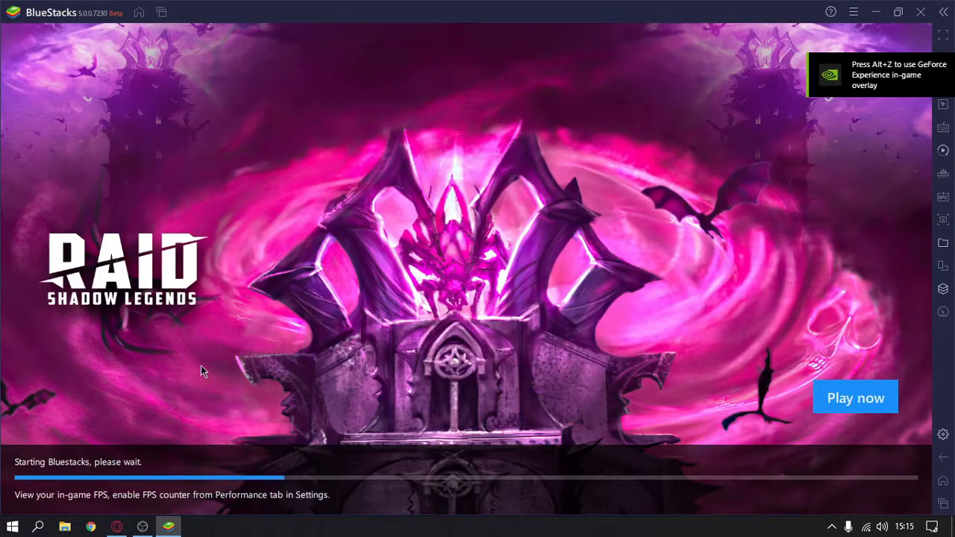
mouse_move(270, 397)
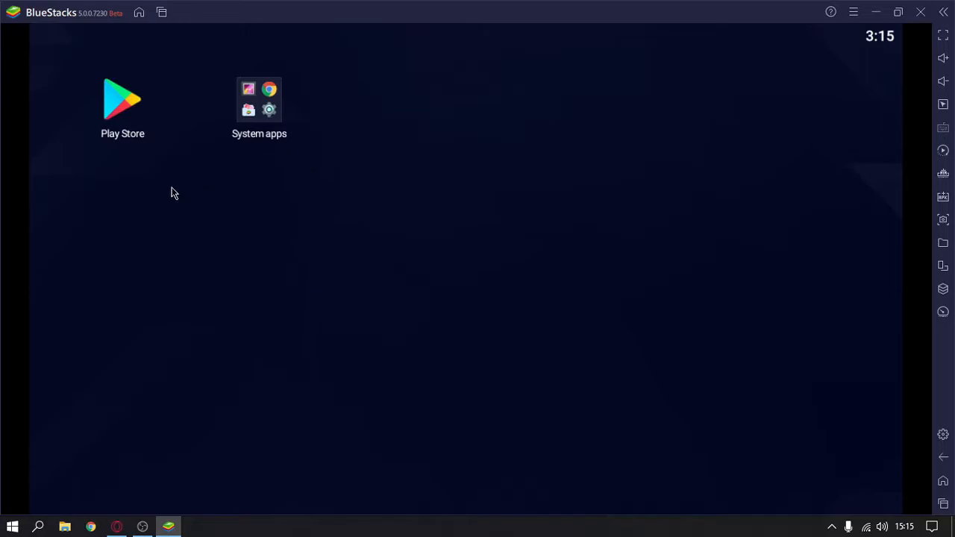
mouse_move(125, 103)
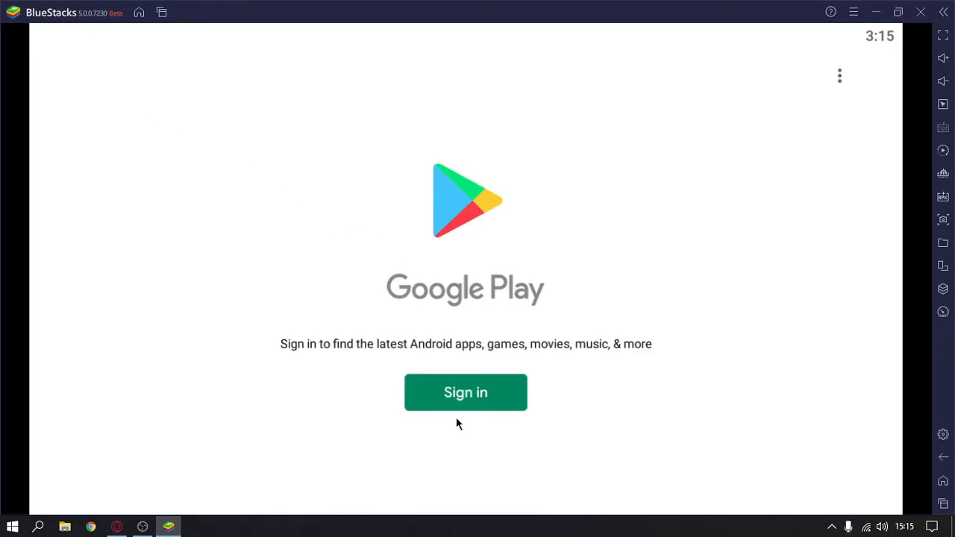
mouse_move(250, 382)
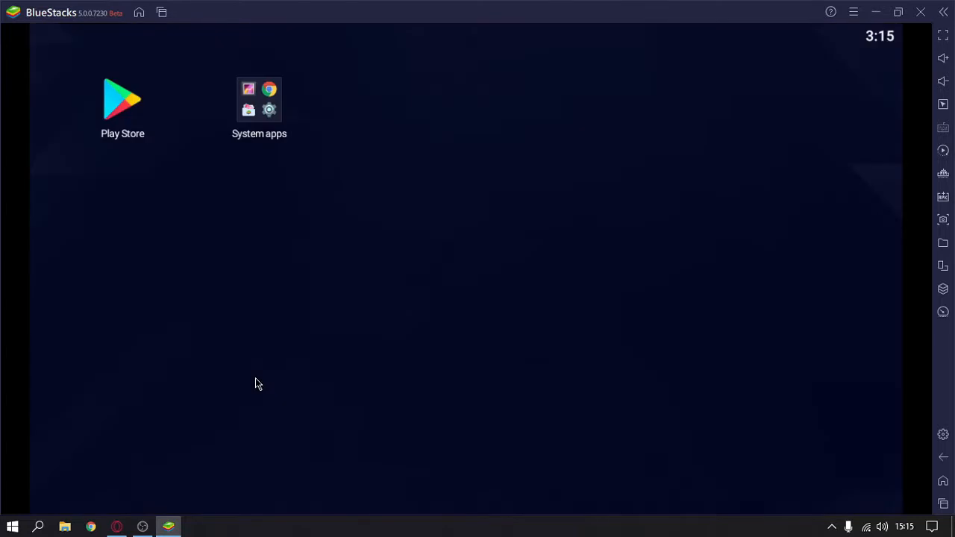
Step: Search the Play Store for among us and install Among Us
left_click(122, 100)
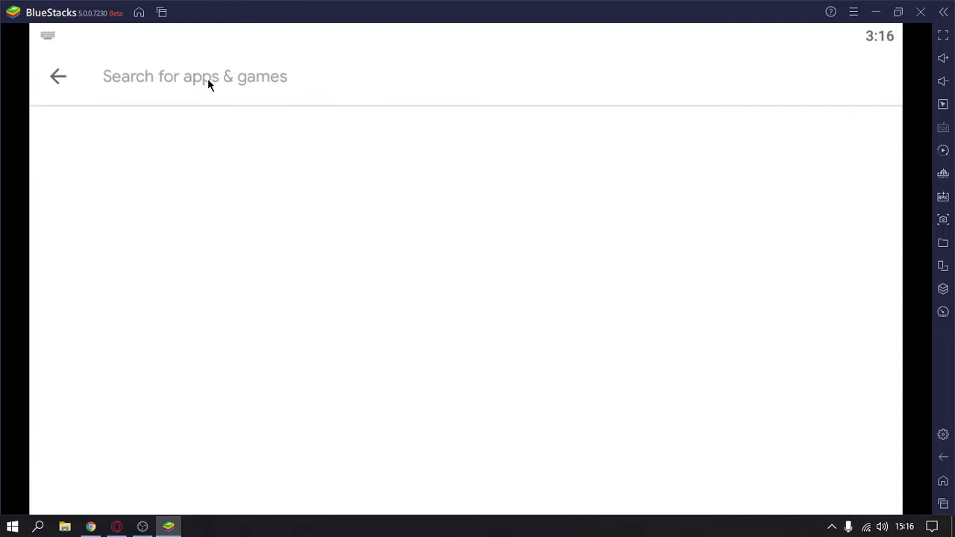
type("among u")
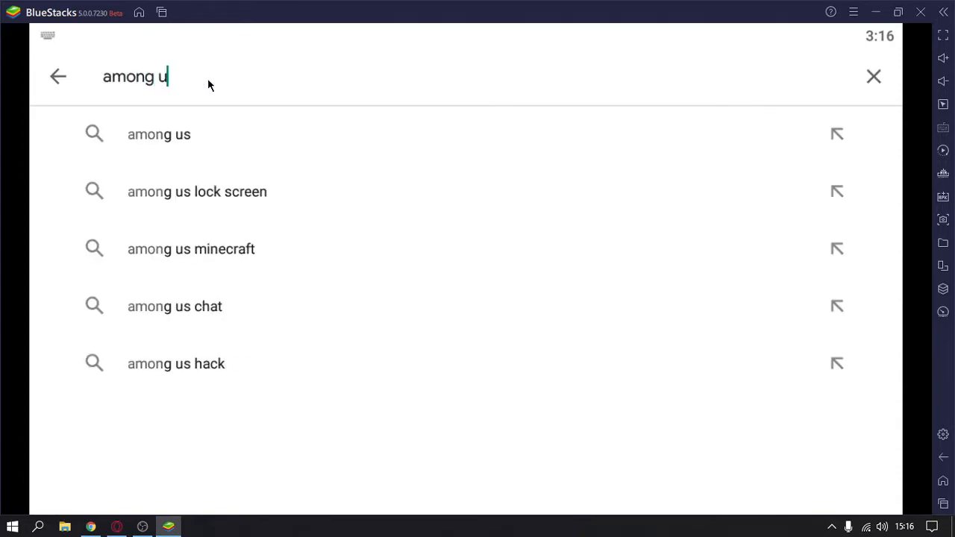
left_click(159, 134)
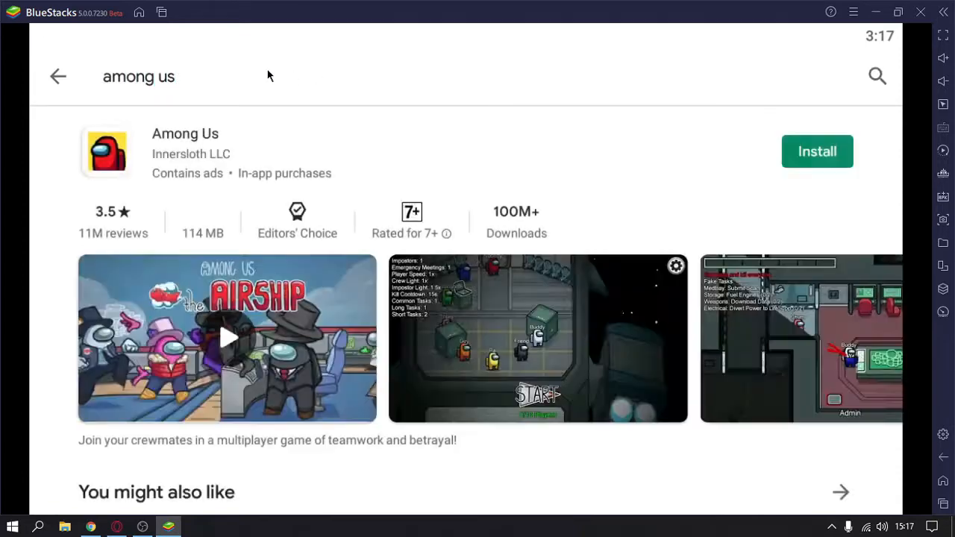
left_click(817, 152)
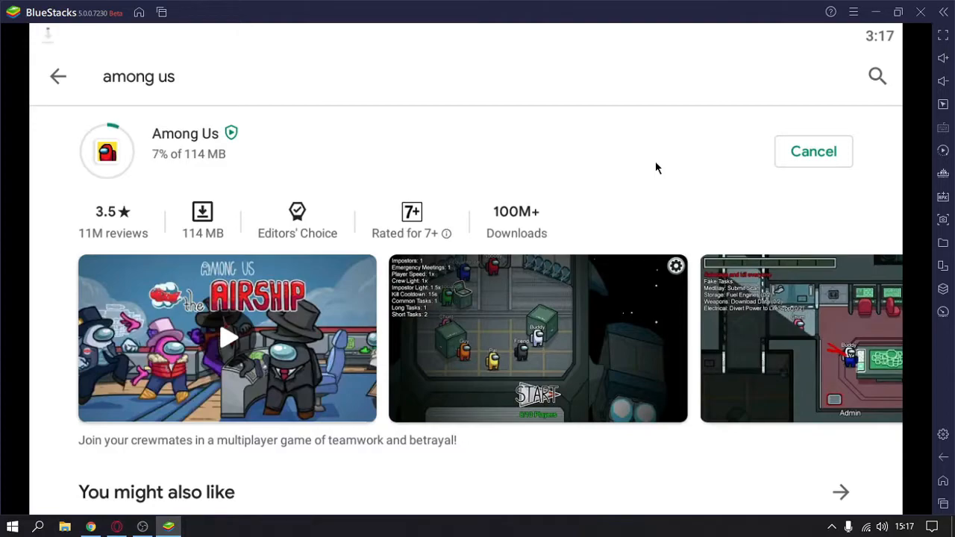
mouse_move(585, 147)
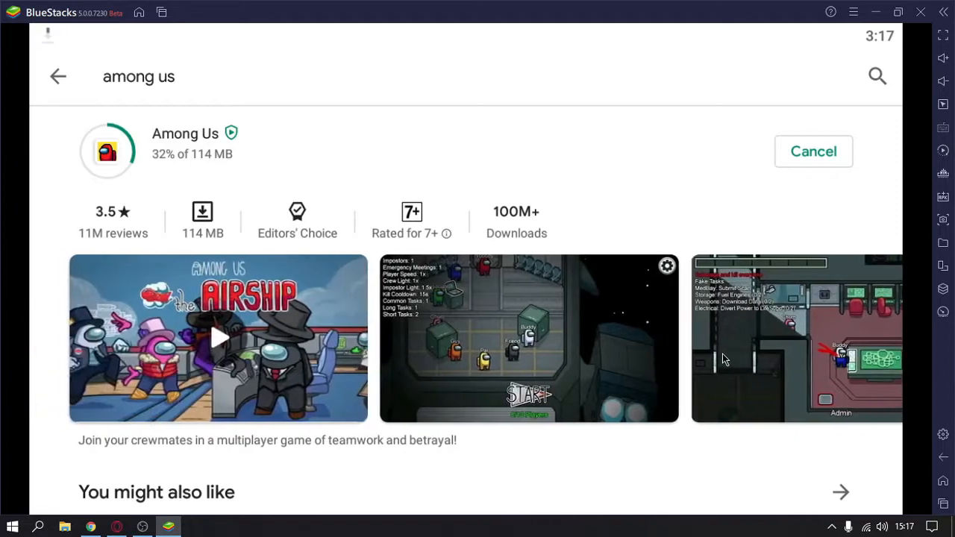
mouse_move(511, 258)
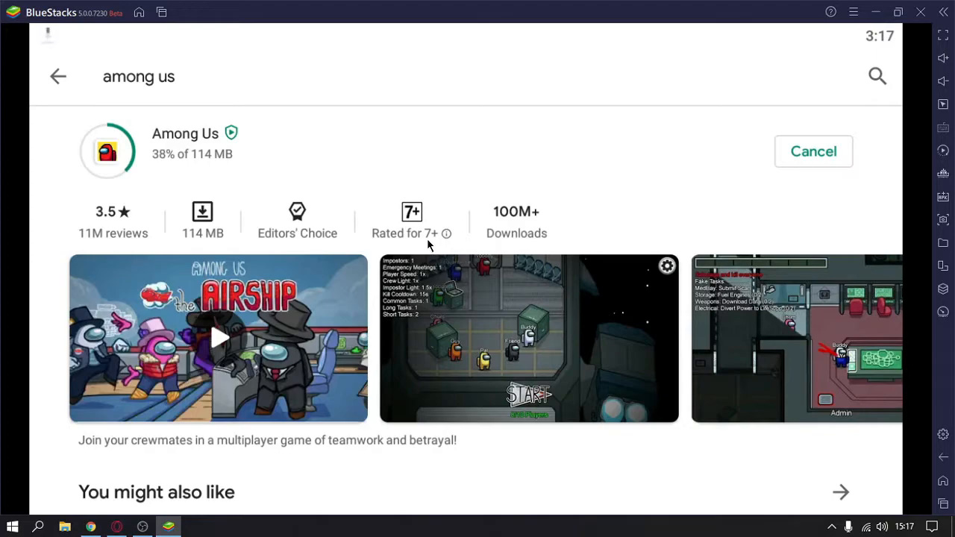
mouse_move(426, 246)
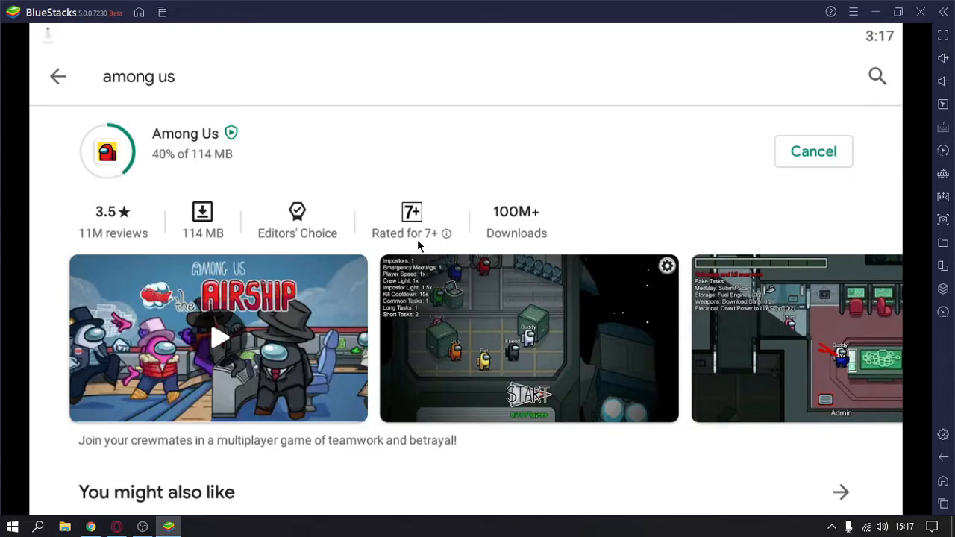
mouse_move(260, 254)
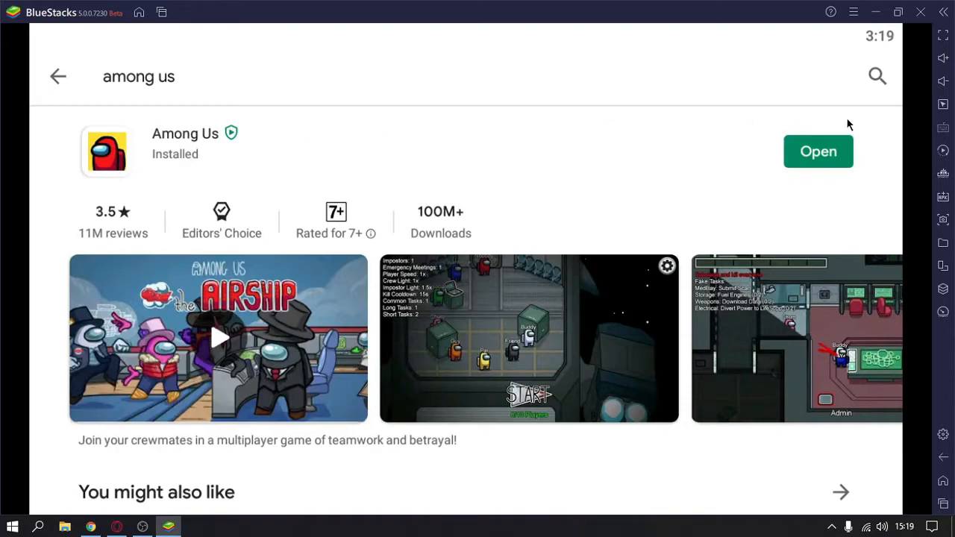
mouse_move(813, 153)
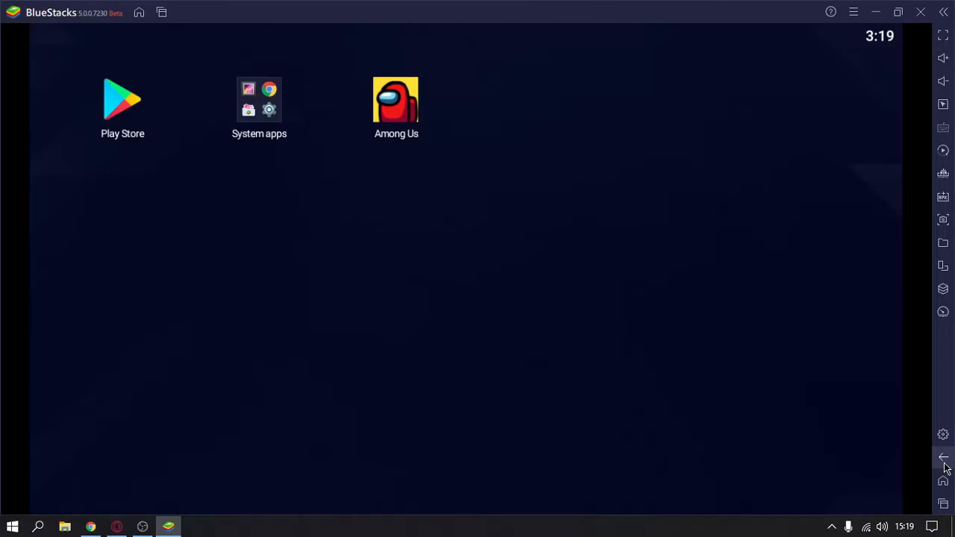
mouse_move(80, 152)
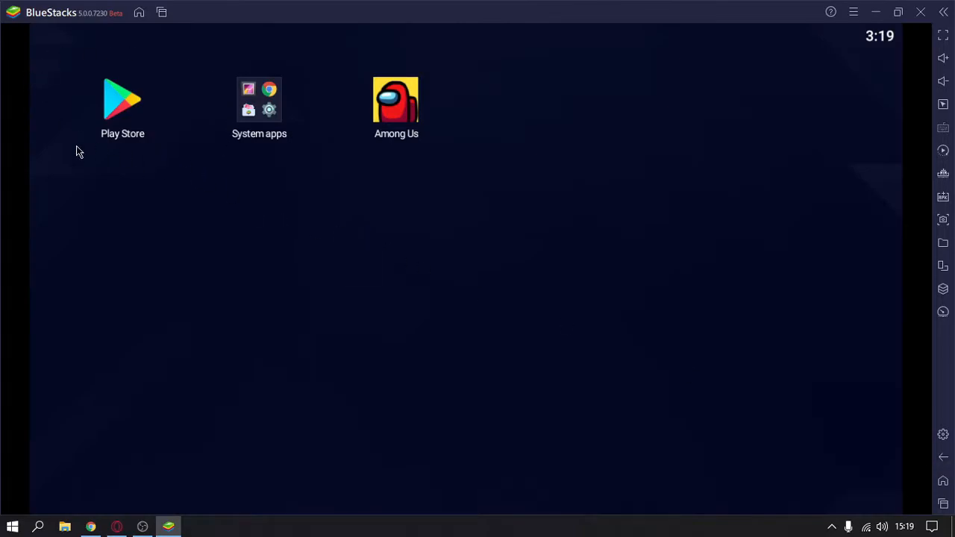
mouse_move(297, 111)
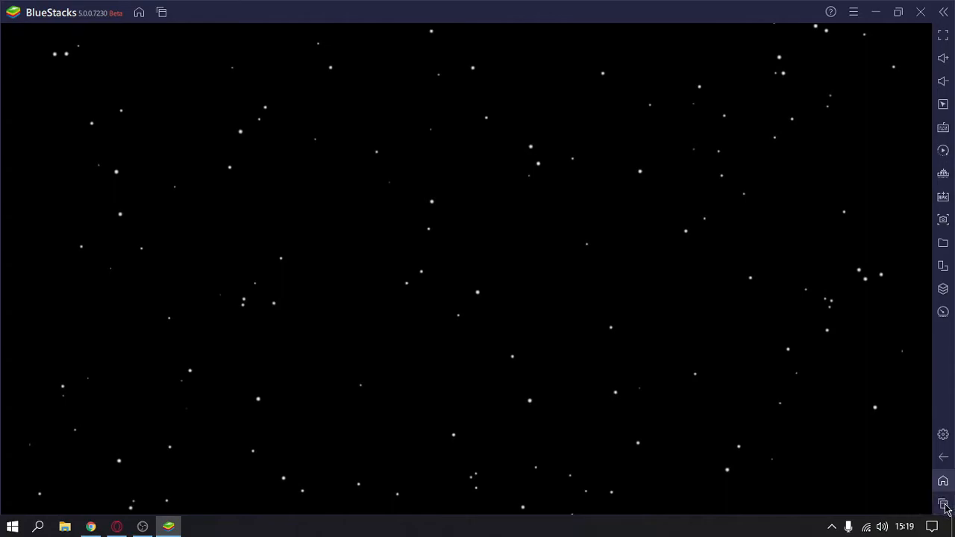
mouse_move(944, 504)
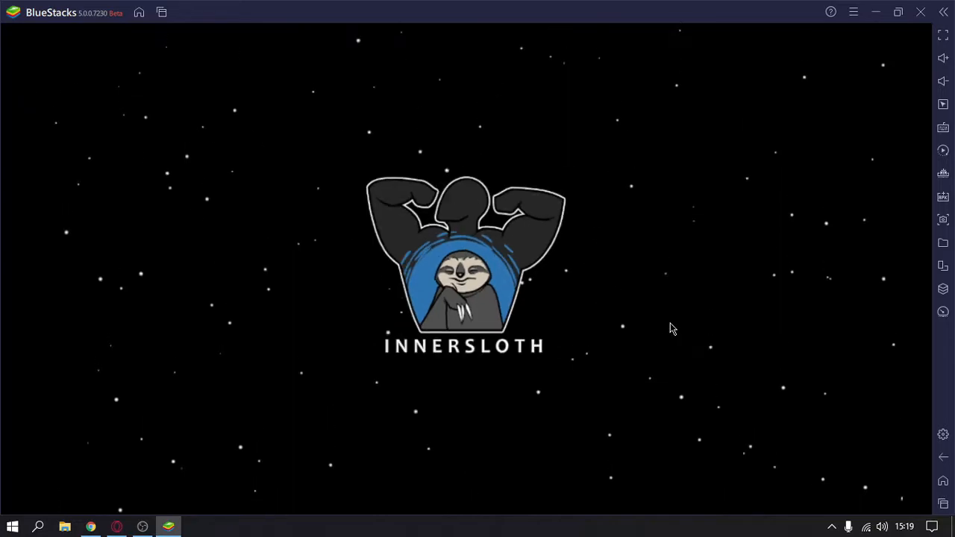
mouse_move(581, 308)
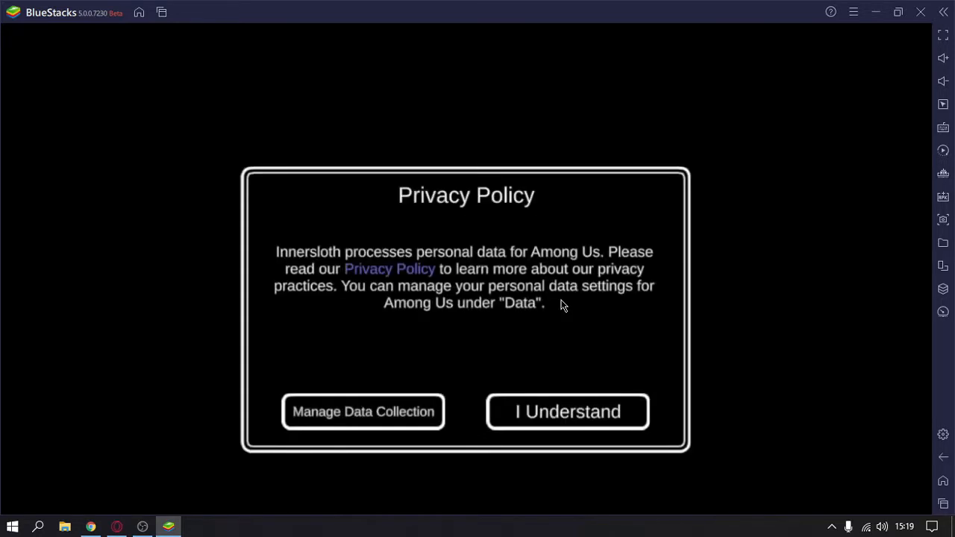
Step: Accept the Among Us privacy notice with I Understand
left_click(568, 411)
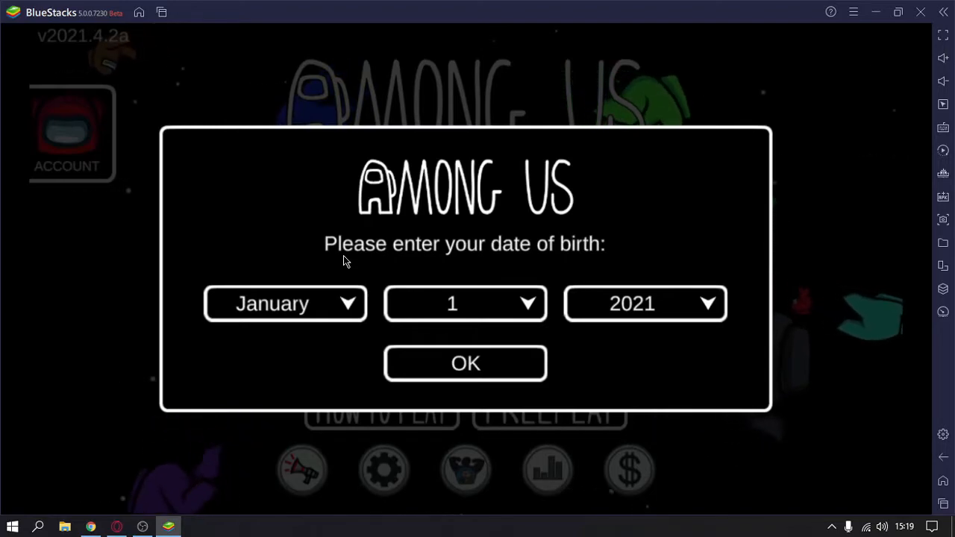
Step: Pick a birth year, choose online play as guest and dismiss the guardian e-mail prompt
left_click(644, 303)
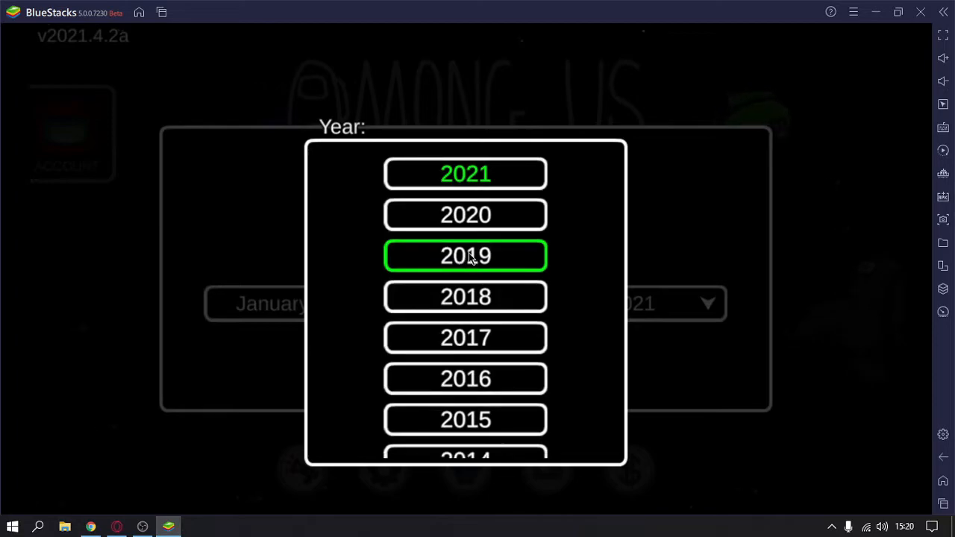
scroll("down", 3)
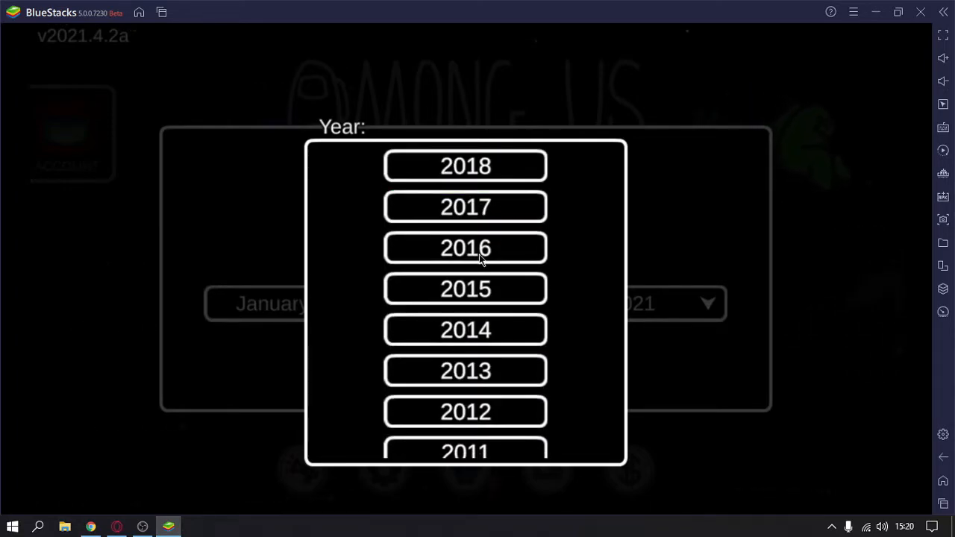
scroll("down", 3)
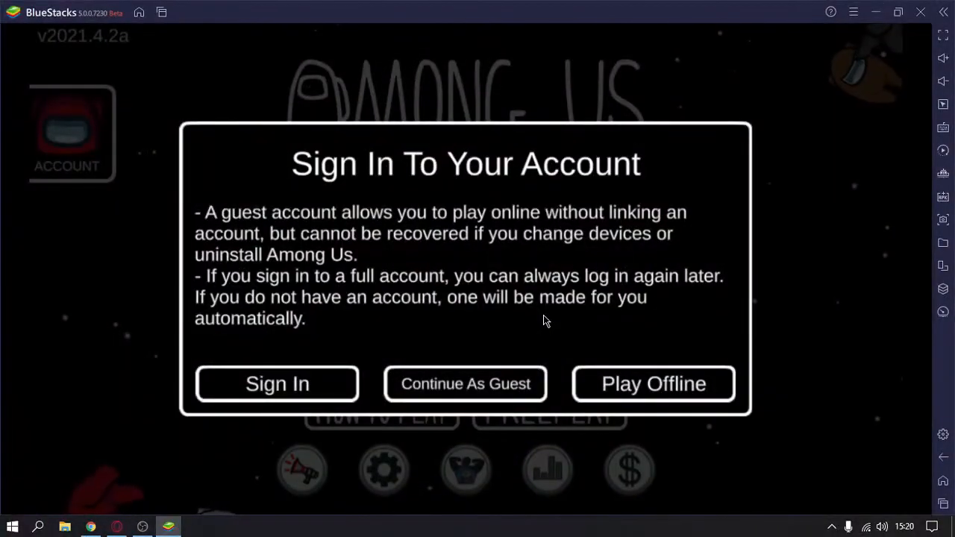
mouse_move(261, 179)
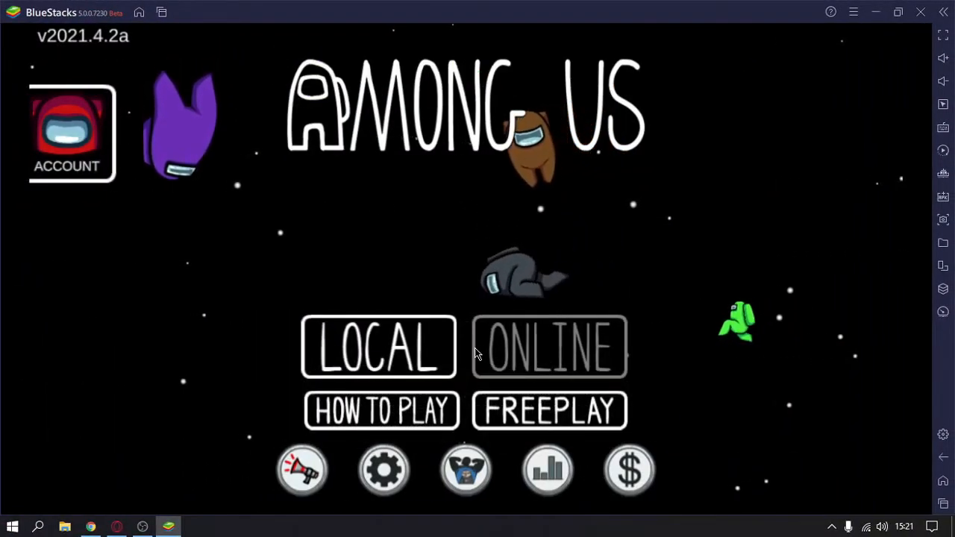
left_click(549, 347)
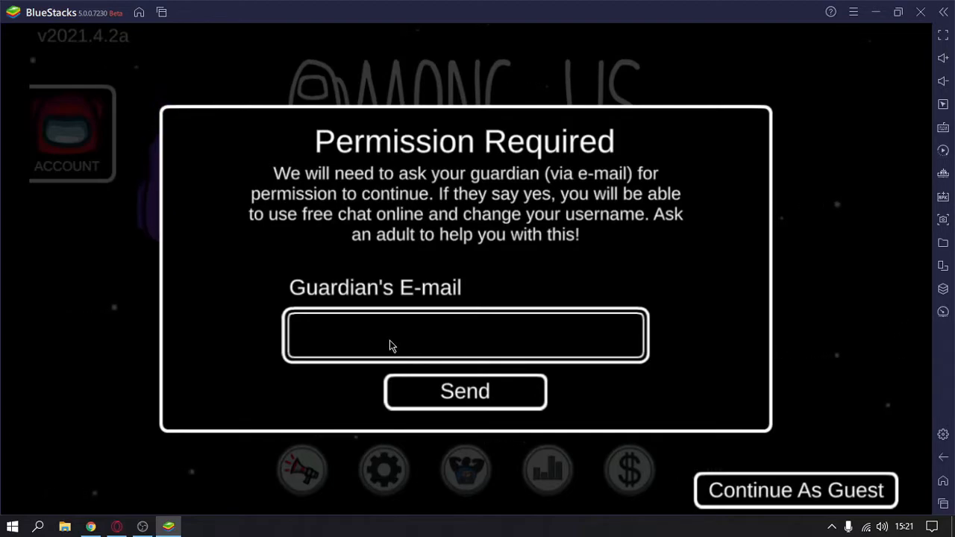
left_click(465, 335)
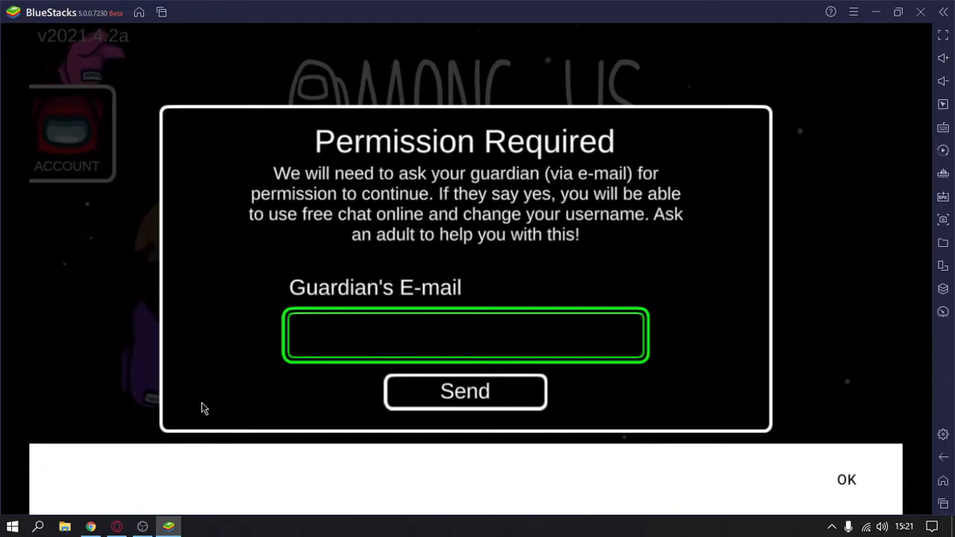
left_click(847, 480)
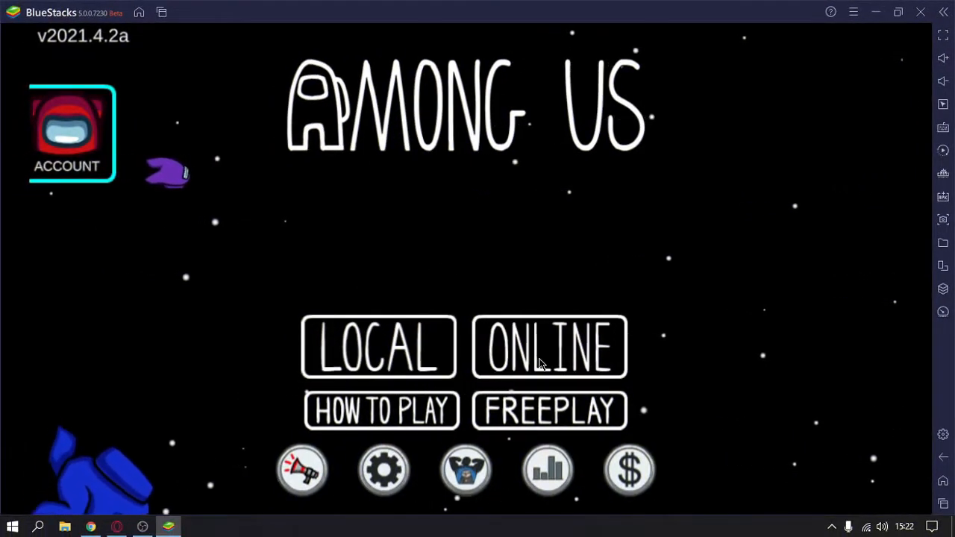
Step: From the online menu, find a public game and dismiss the game-is-full message
left_click(550, 347)
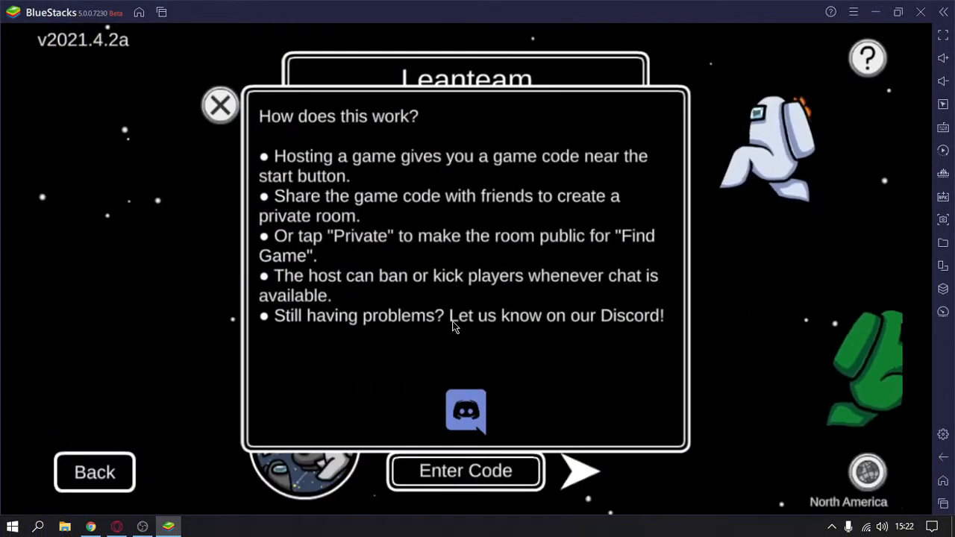
left_click(220, 104)
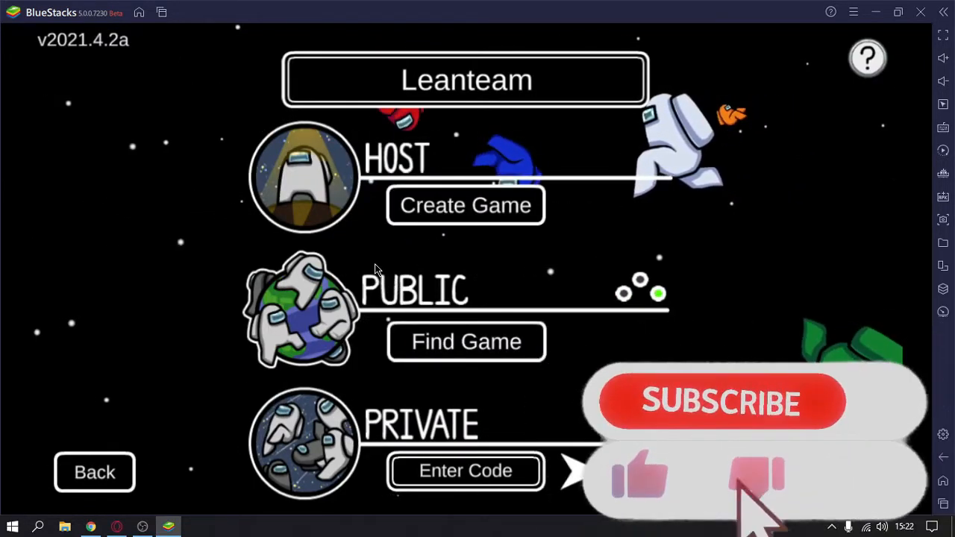
left_click(466, 342)
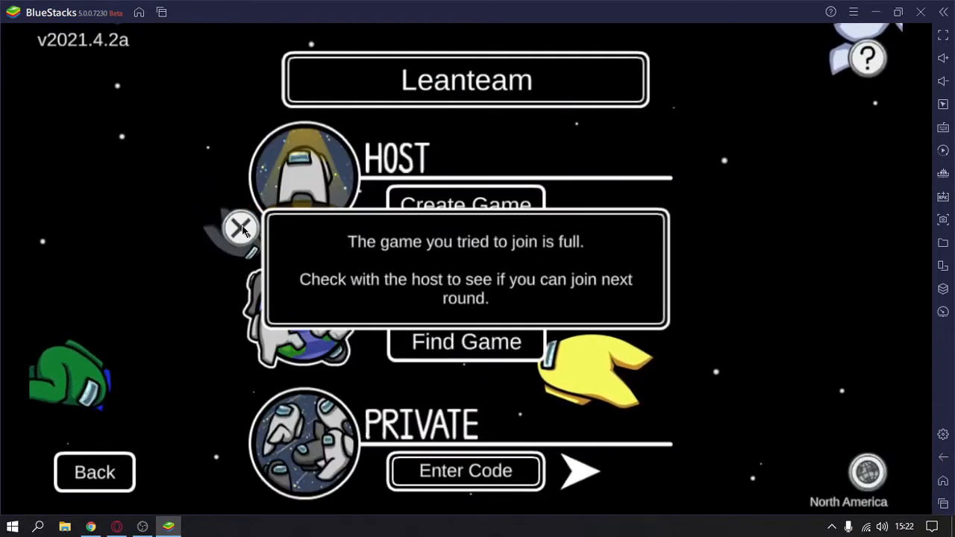
left_click(241, 227)
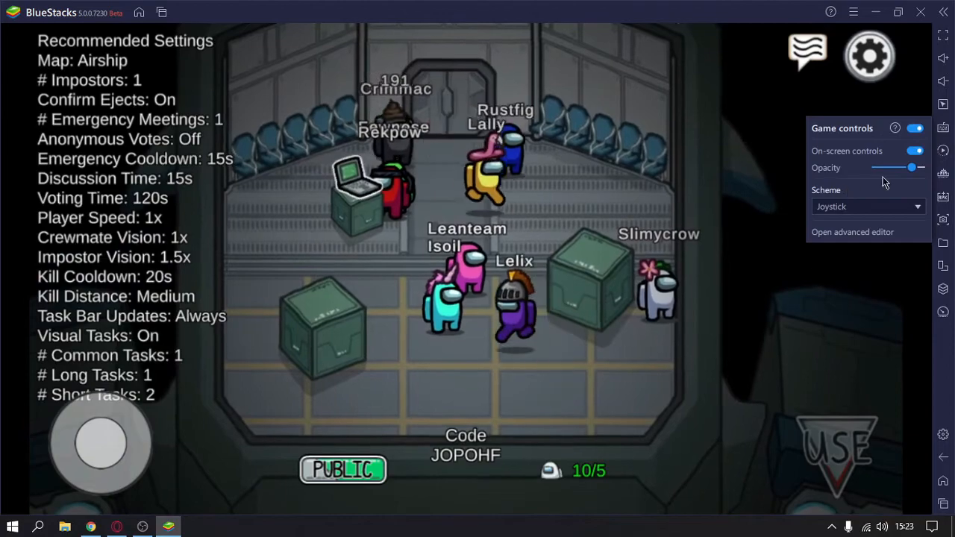
Step: Try the advanced game-controls editor twice, acknowledging the not-yet-released notice each time
left_click(852, 232)
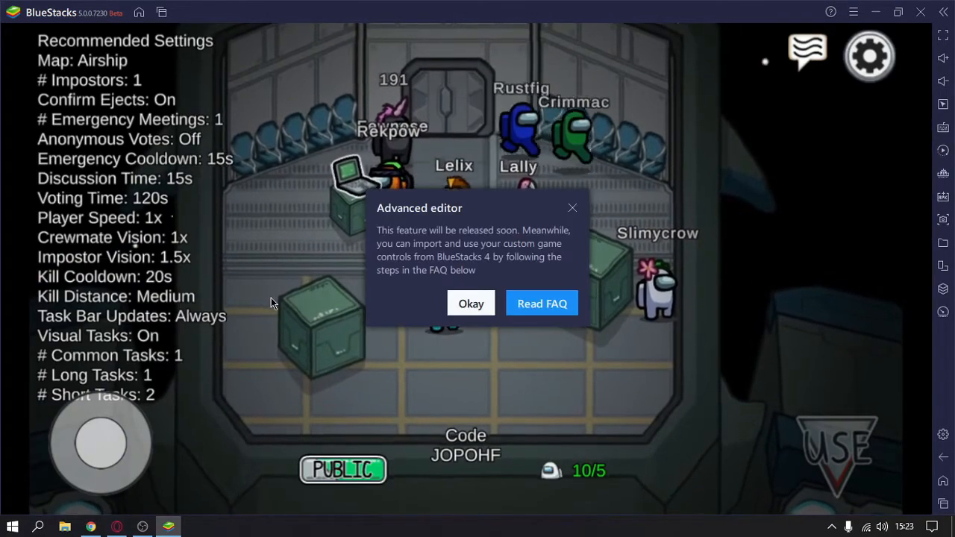
left_click(471, 303)
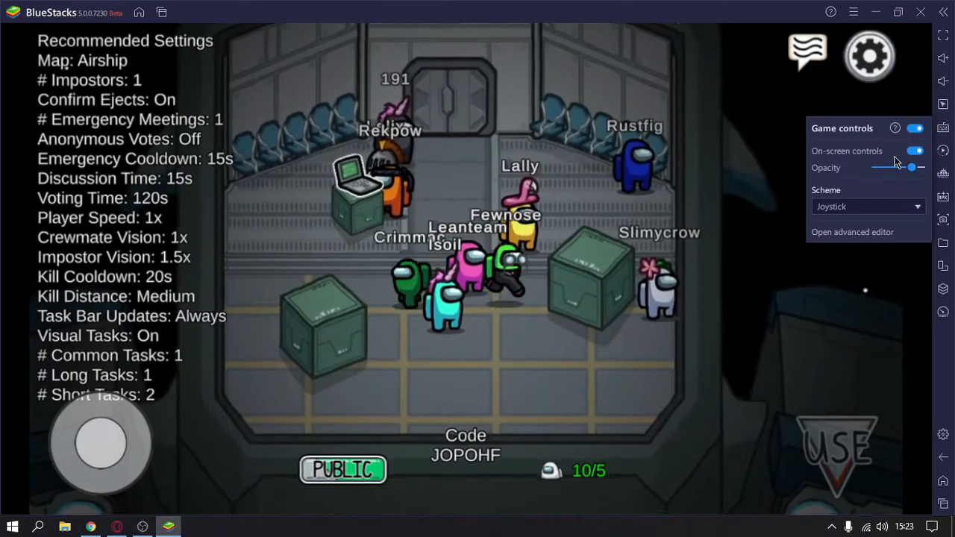
left_click(866, 206)
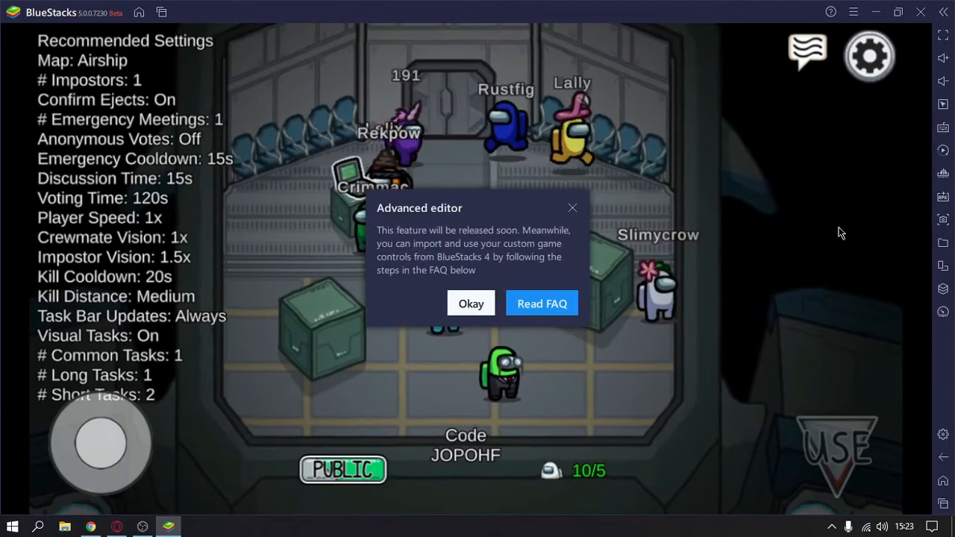
left_click(471, 303)
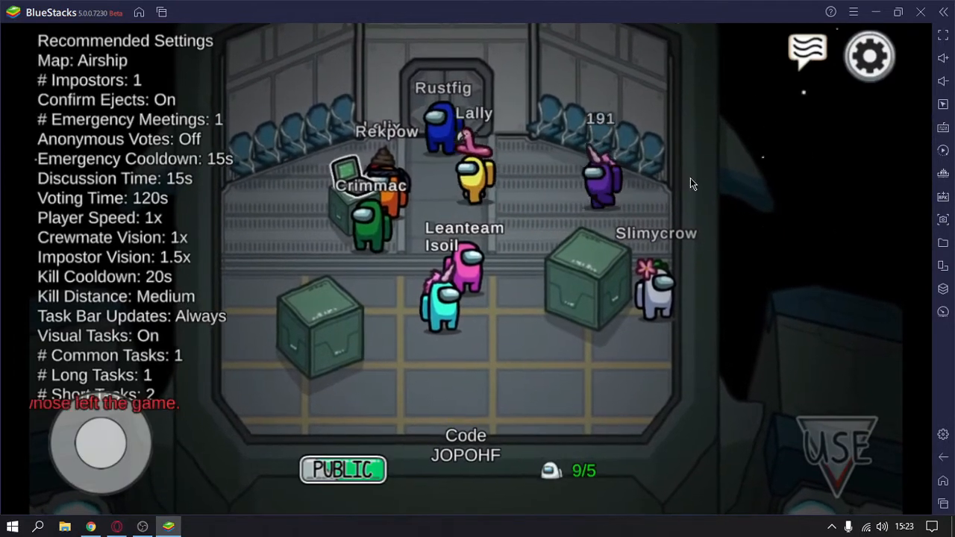